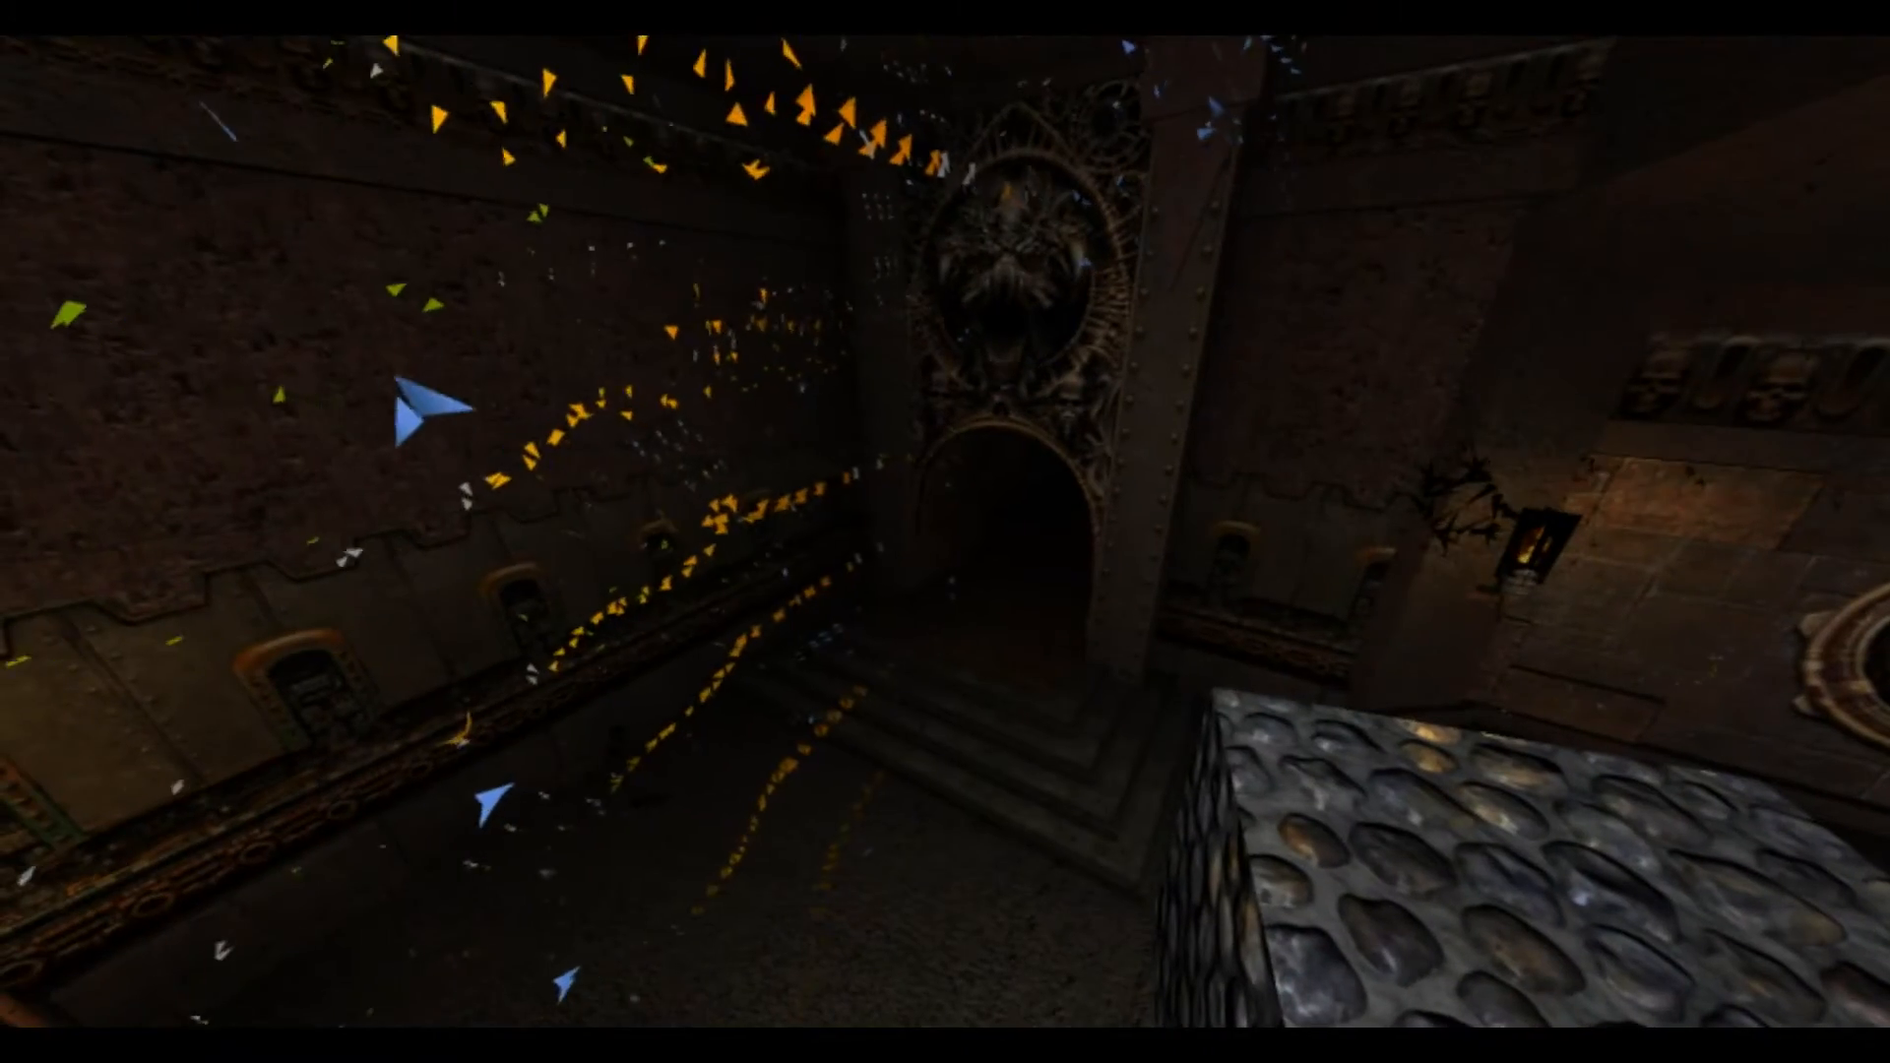
mouse_move(945, 532)
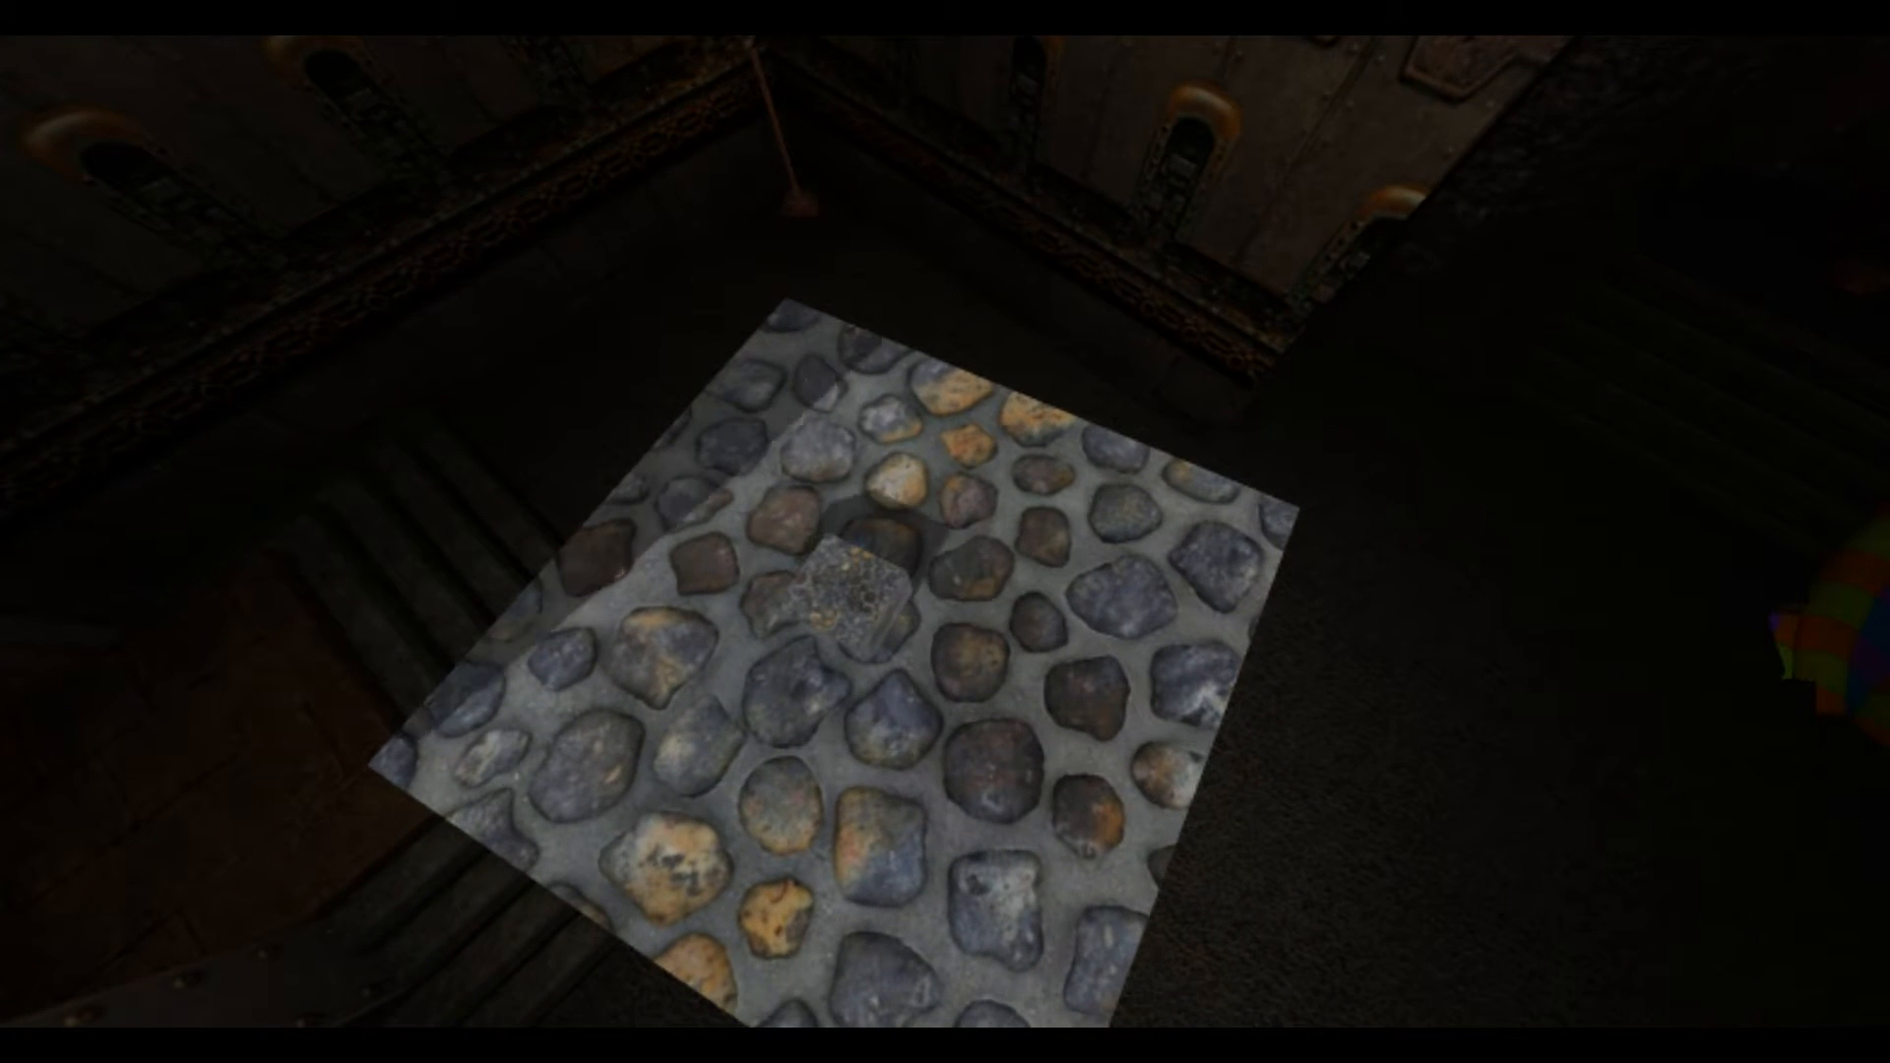
mouse_move(945, 531)
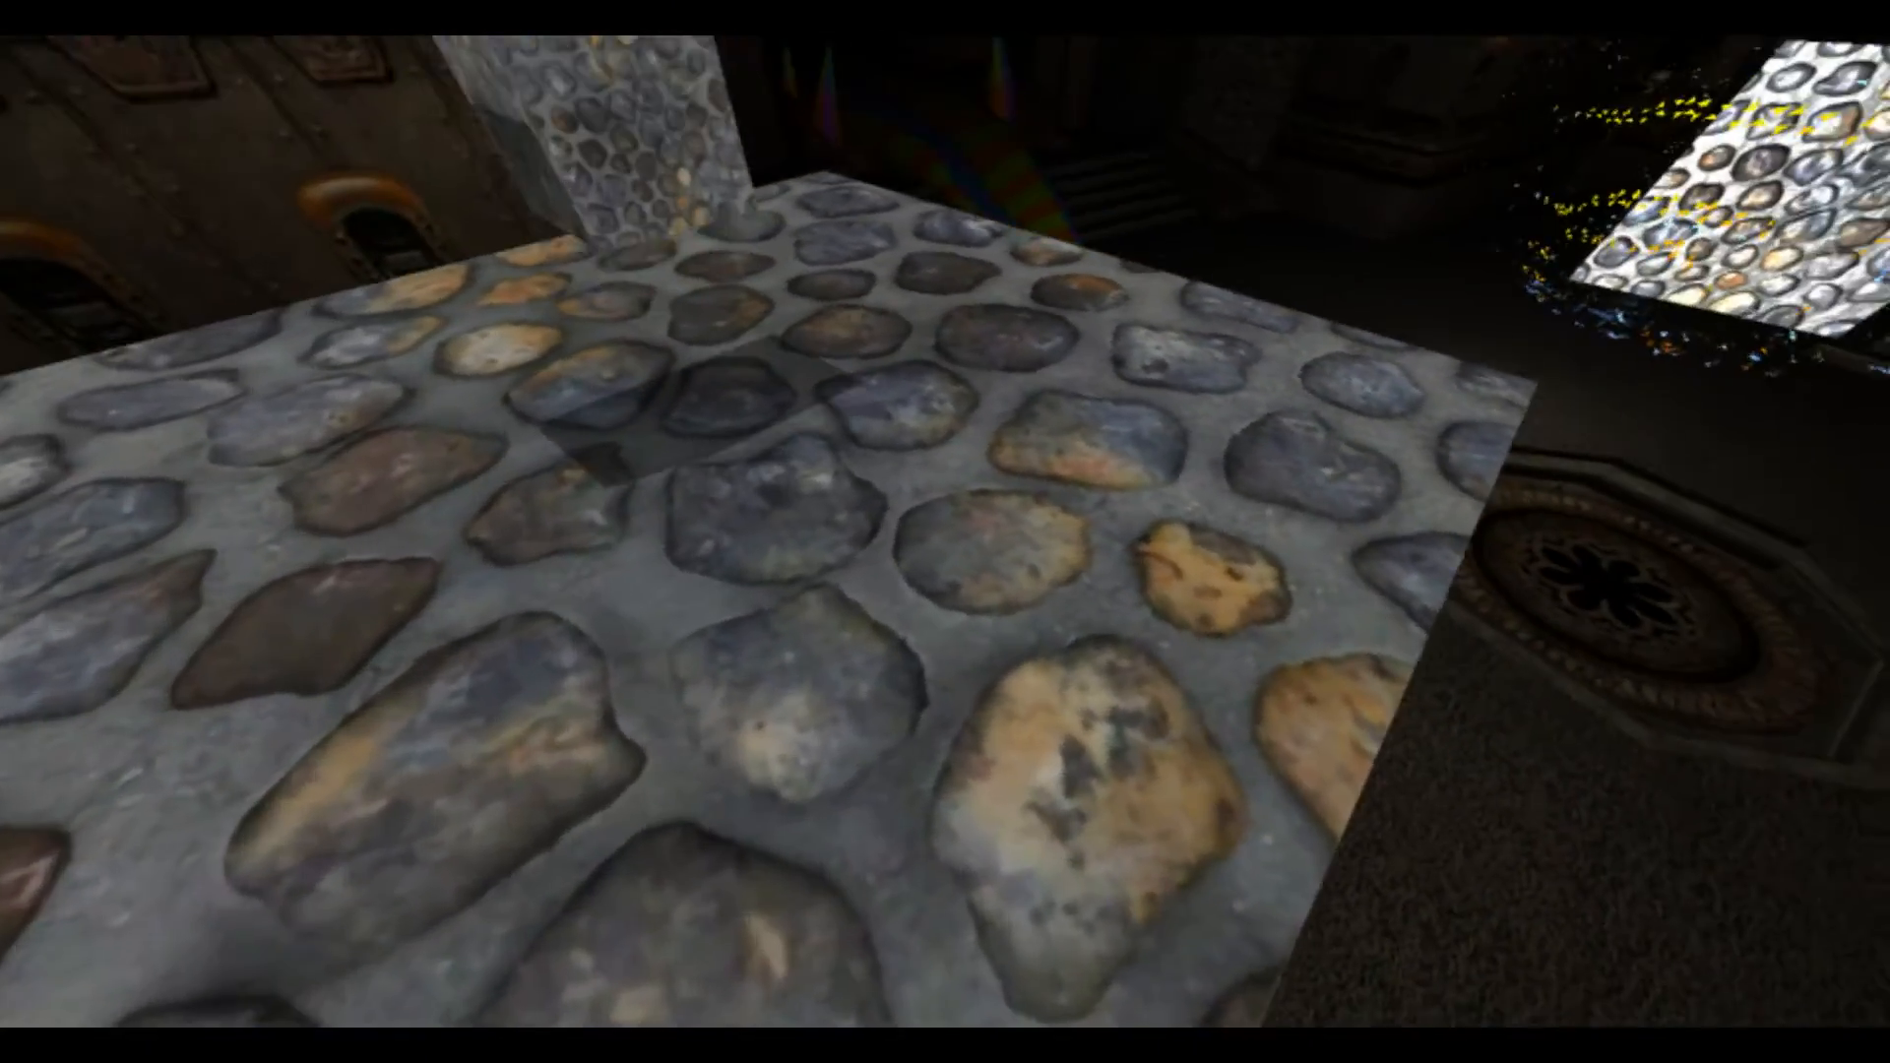
mouse_move(945, 531)
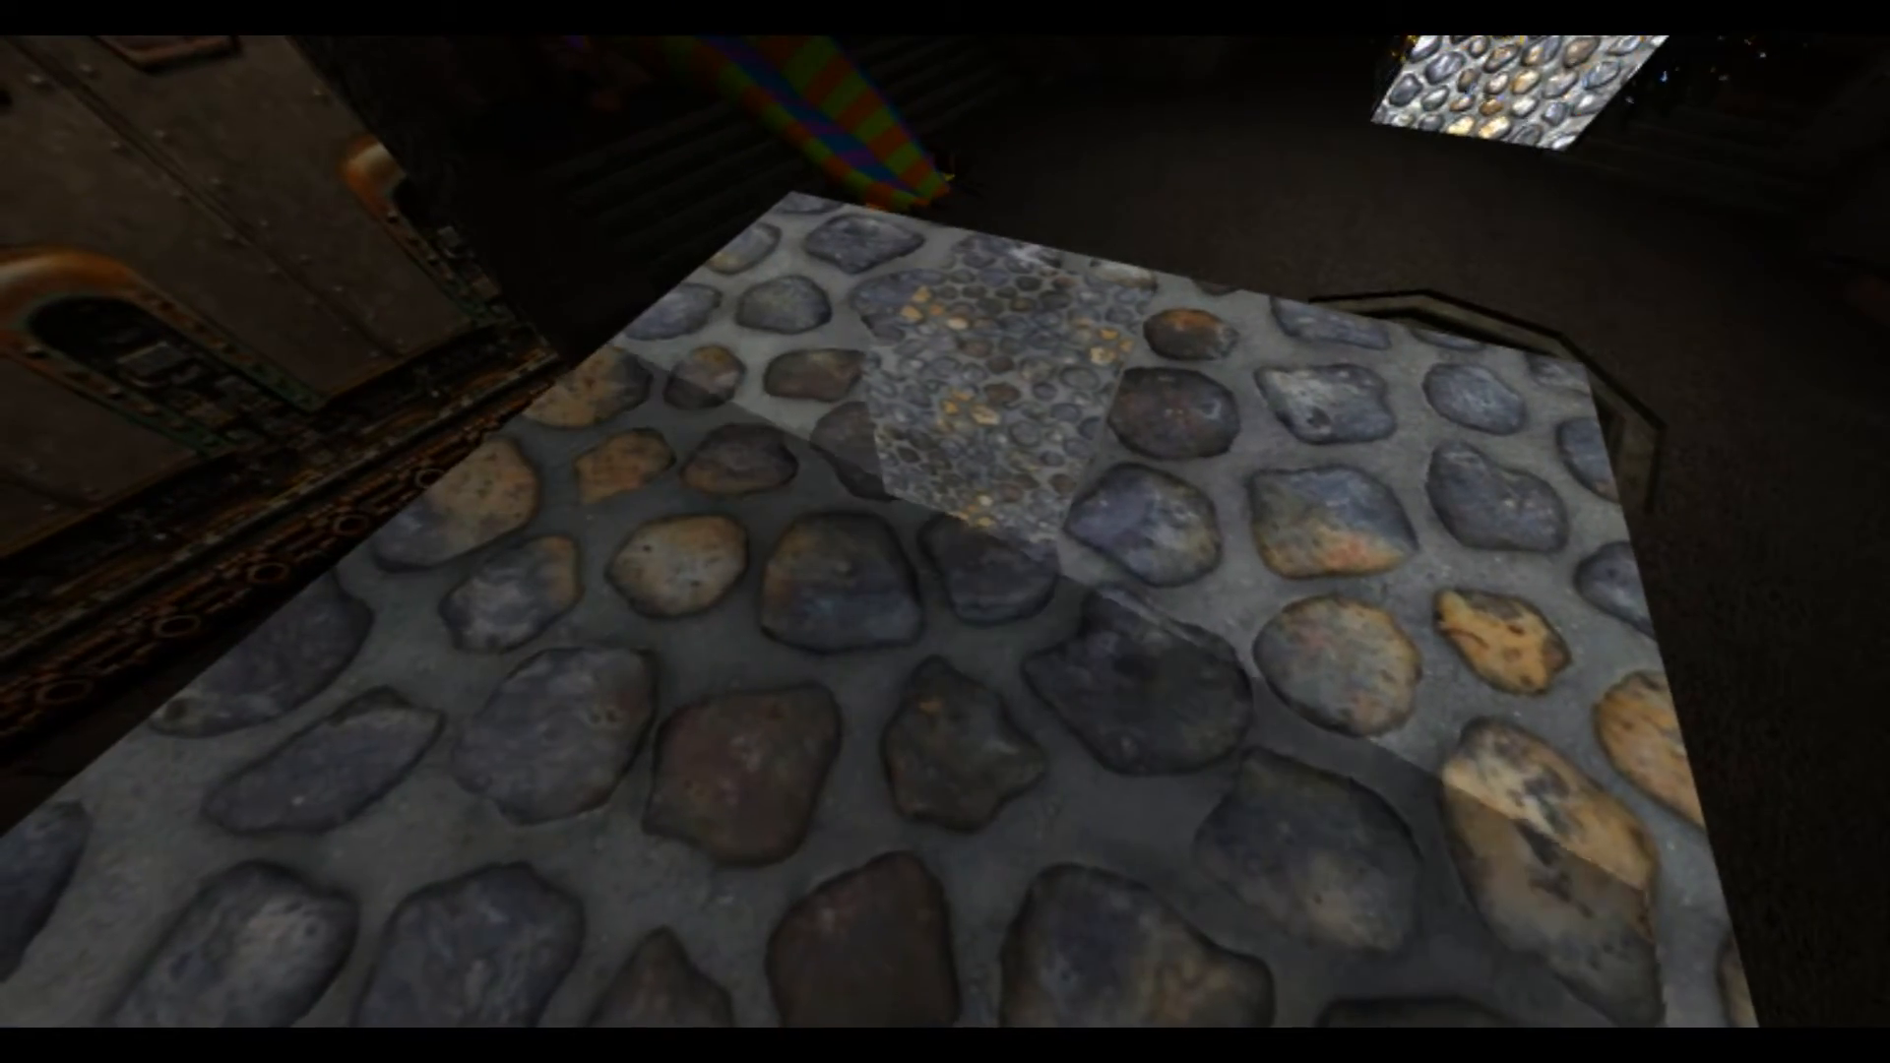
mouse_move(945, 532)
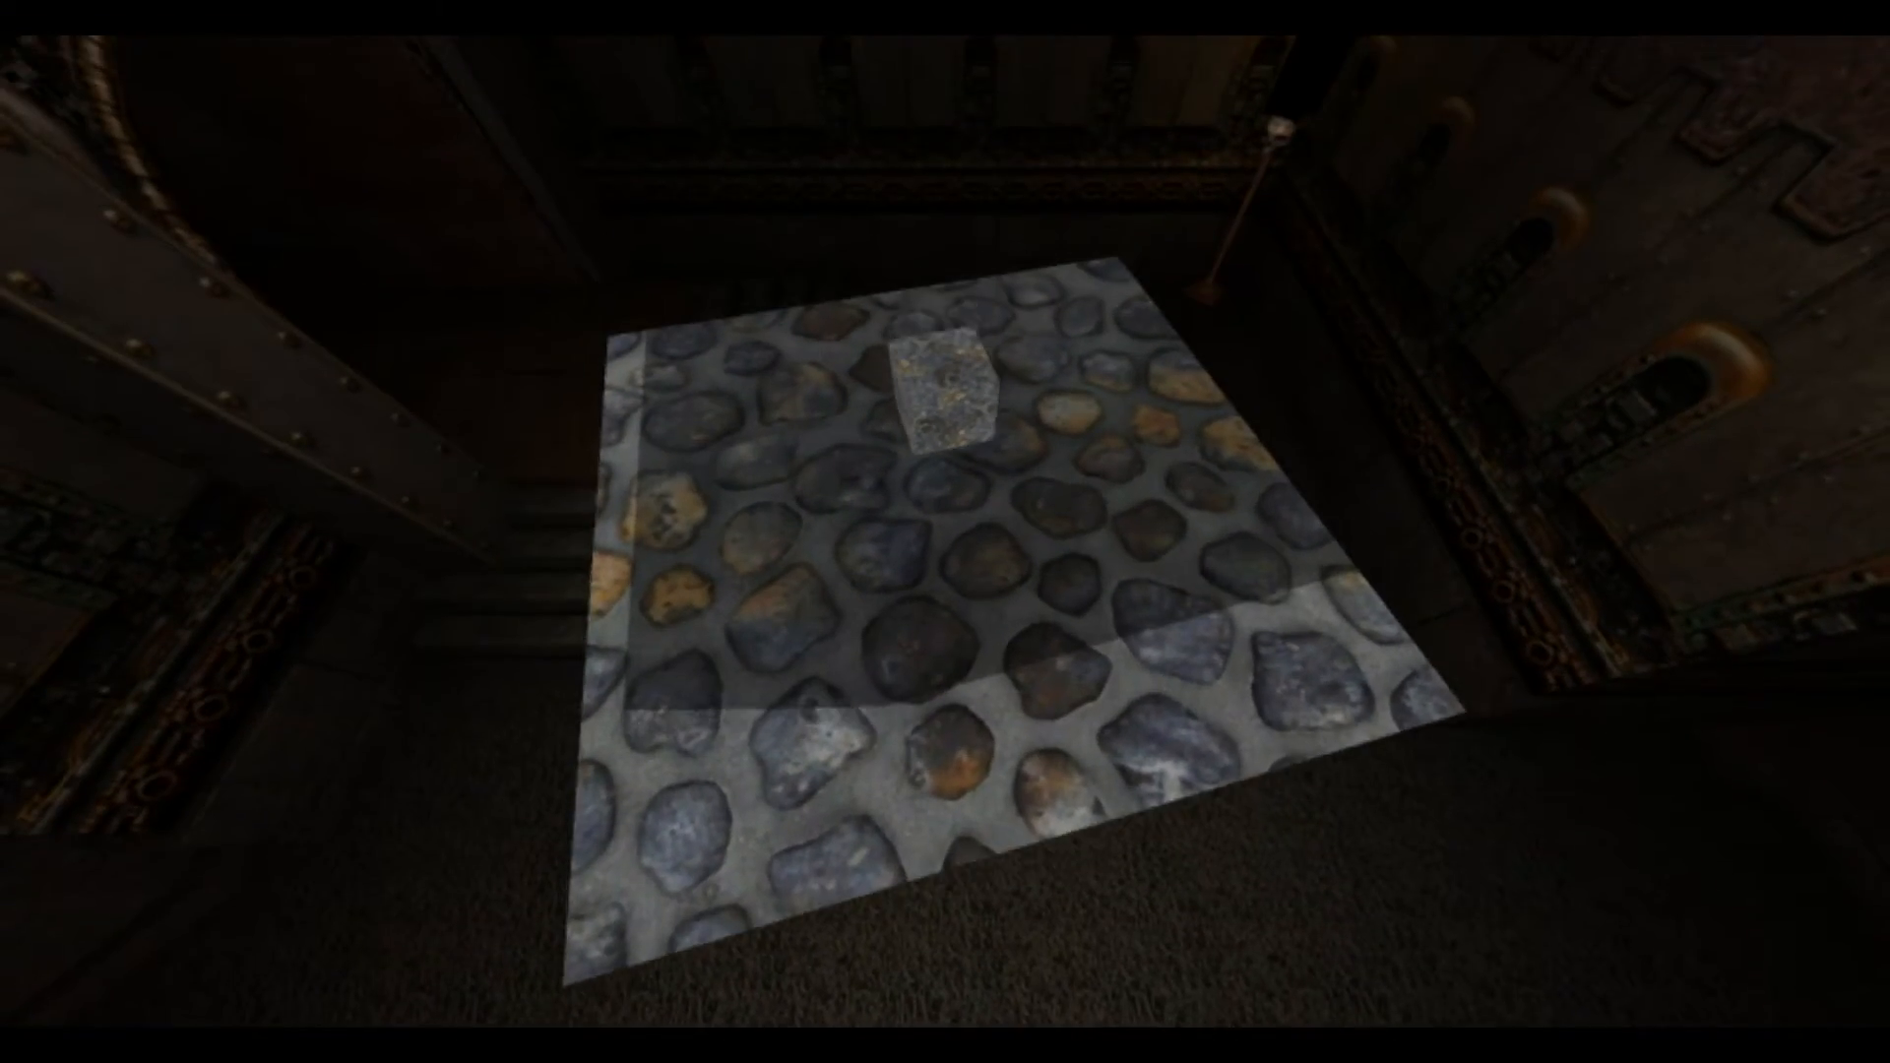
mouse_move(945, 532)
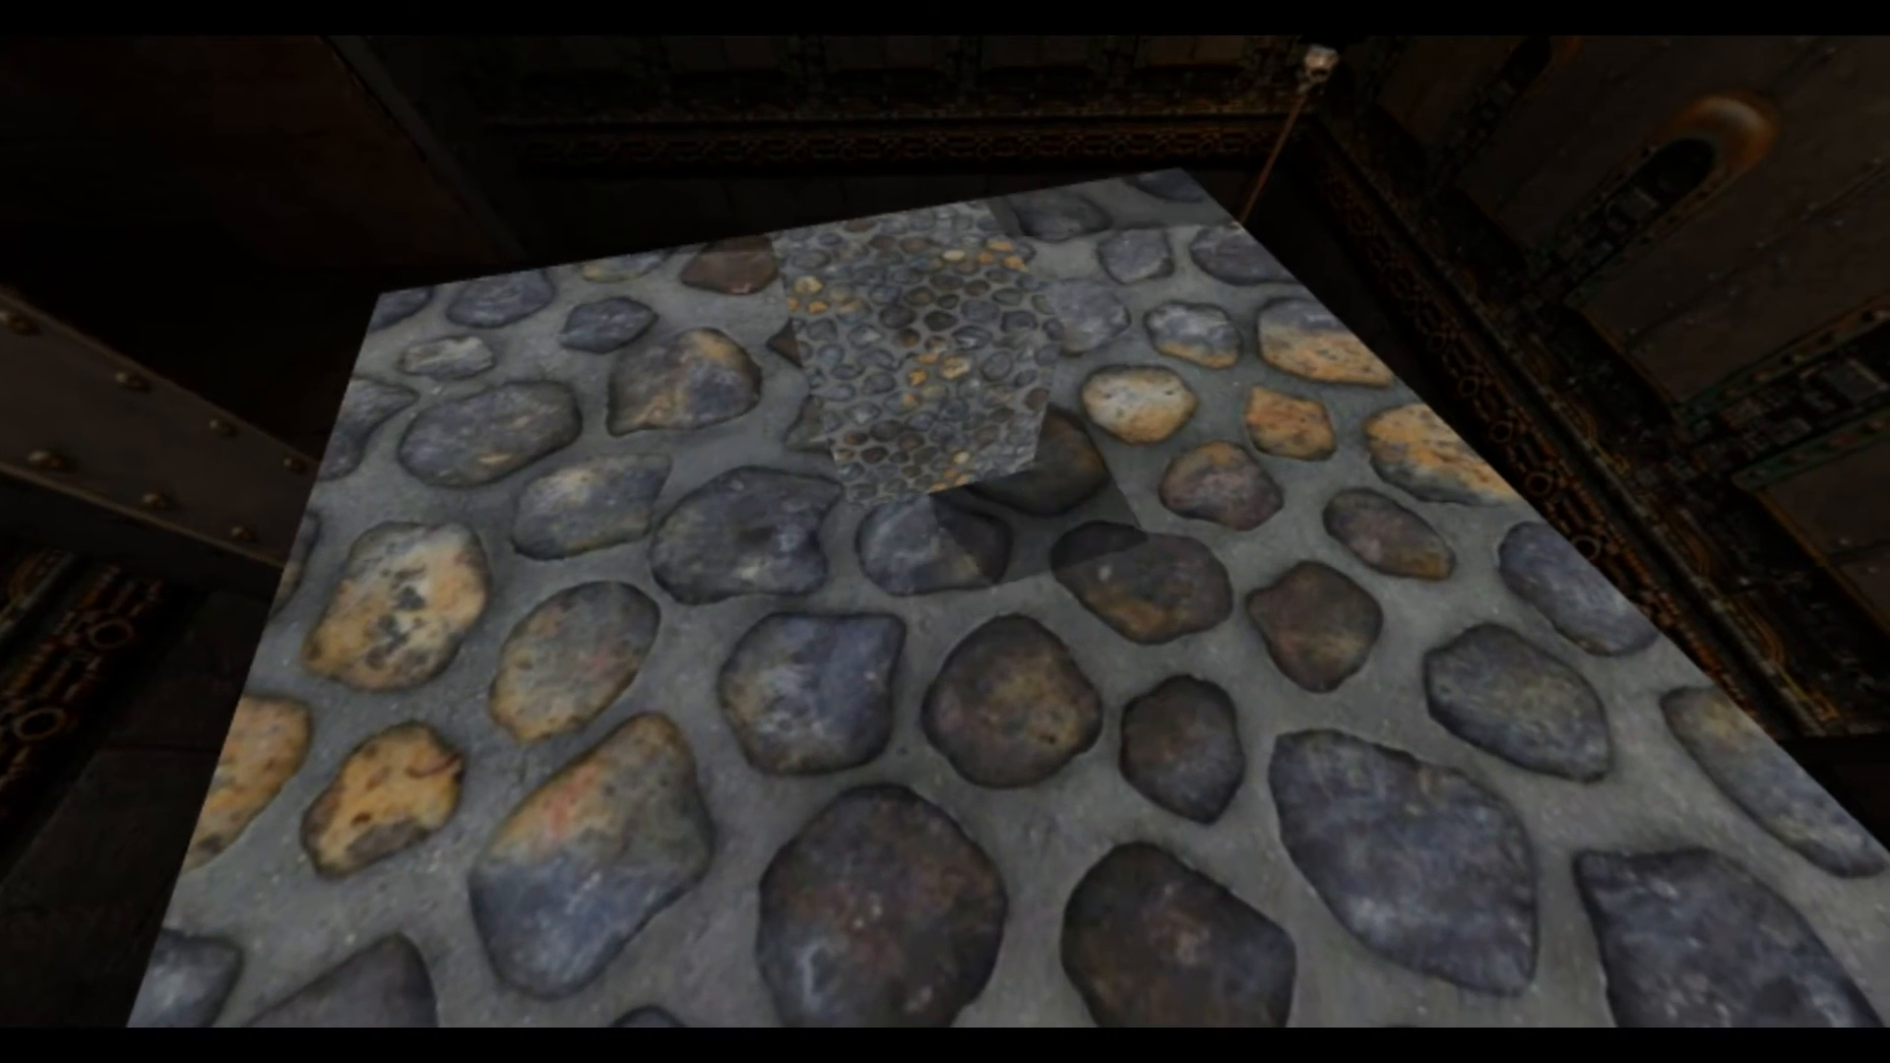
mouse_move(945, 531)
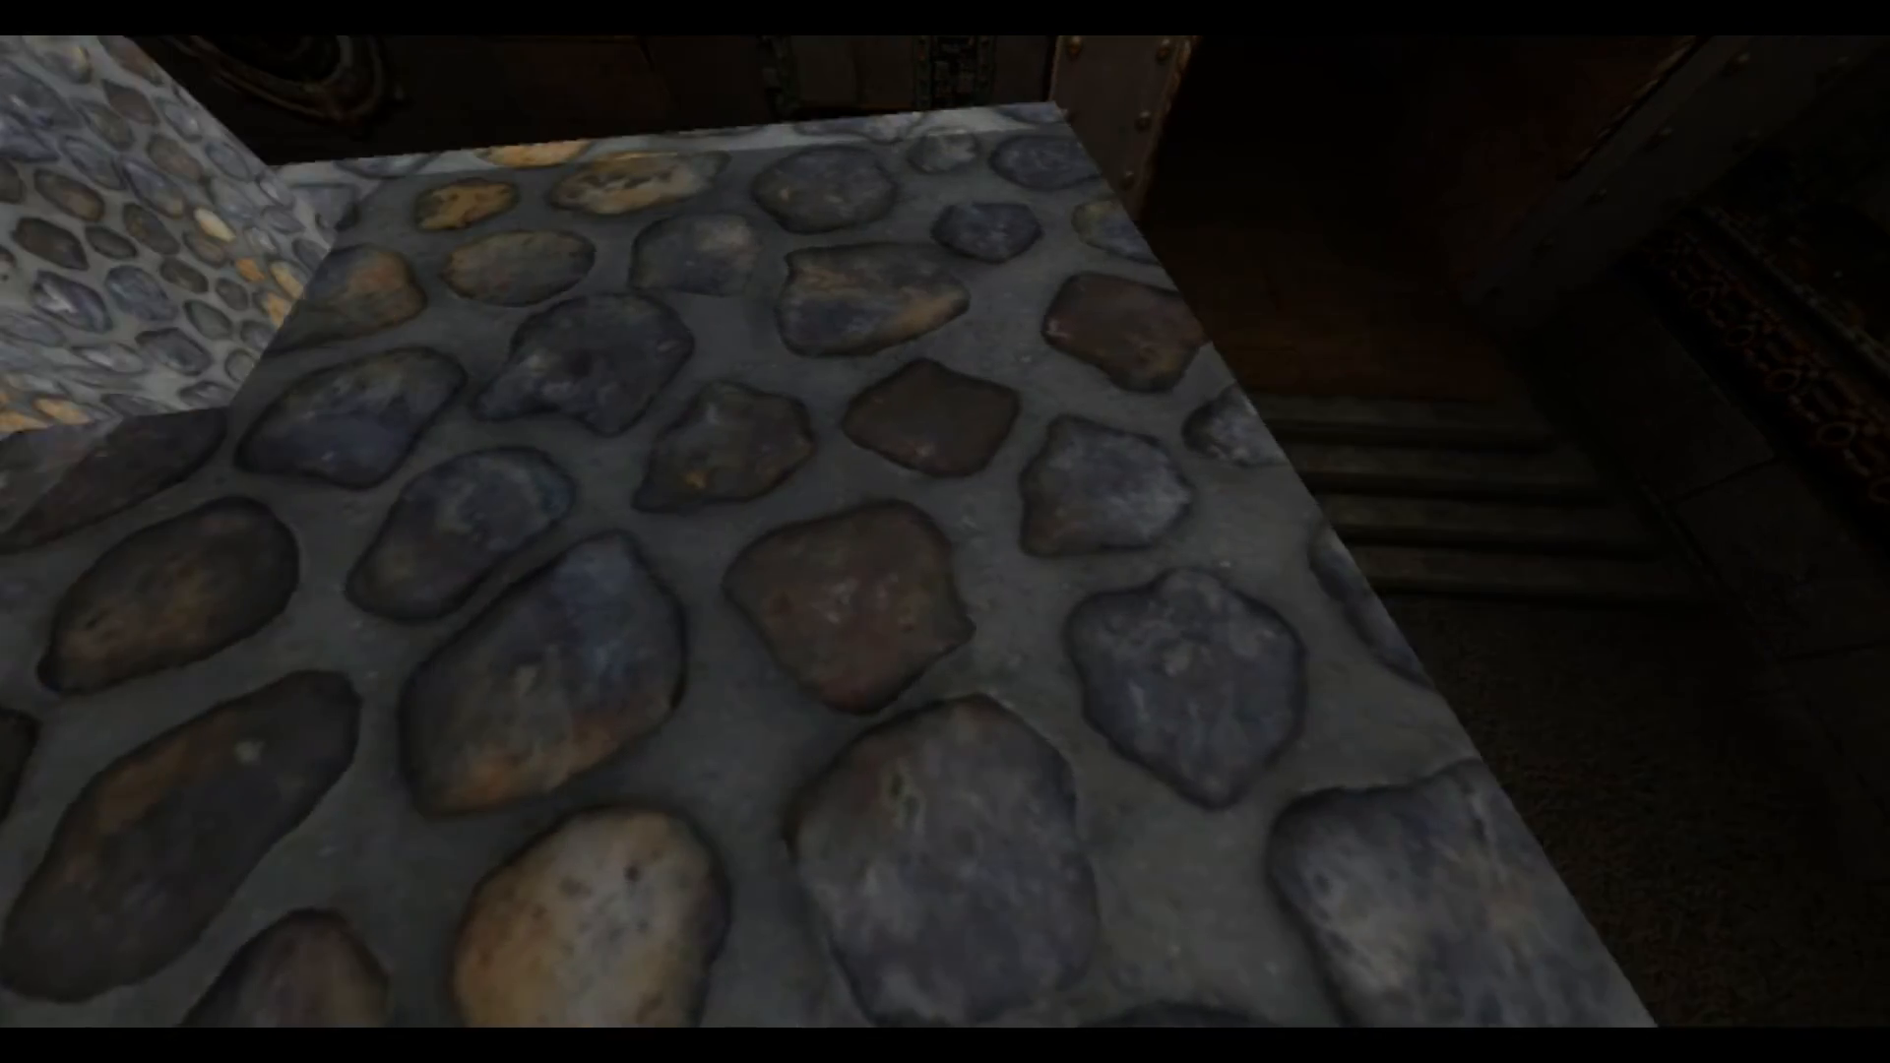
mouse_move(945, 532)
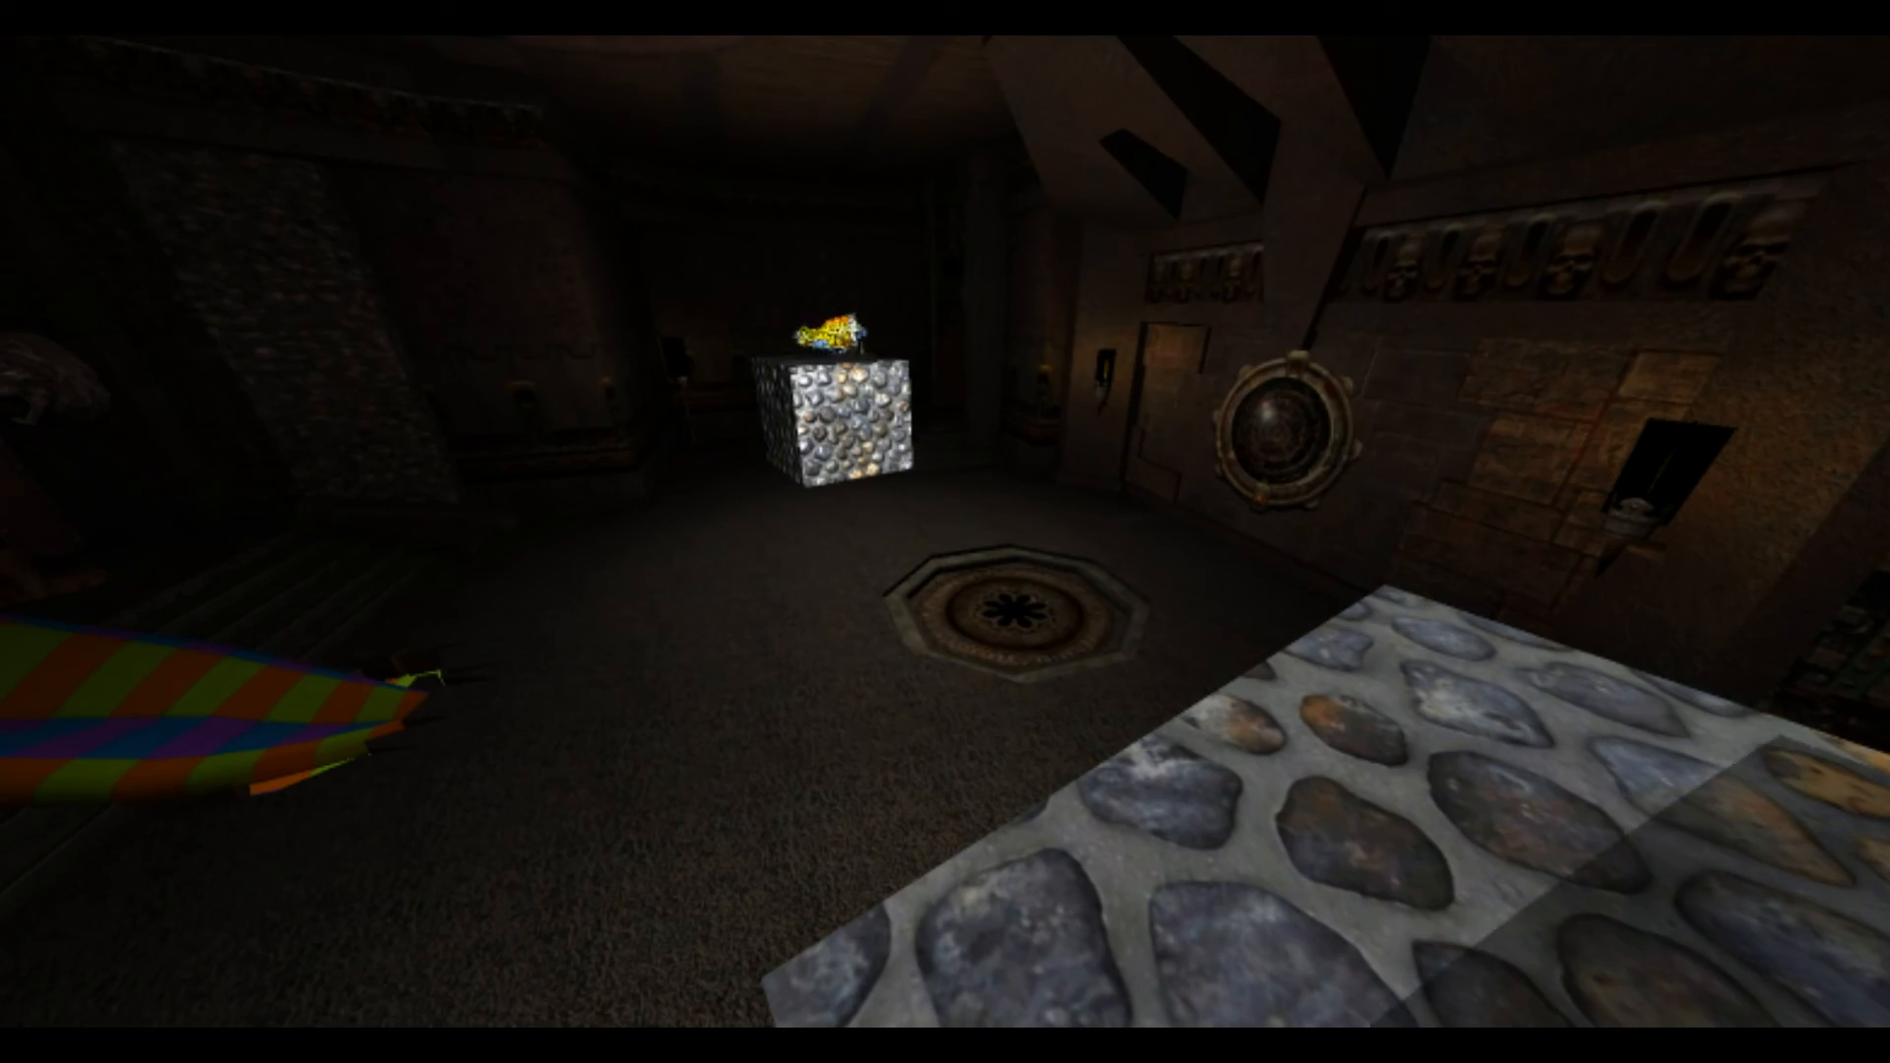
mouse_move(945, 531)
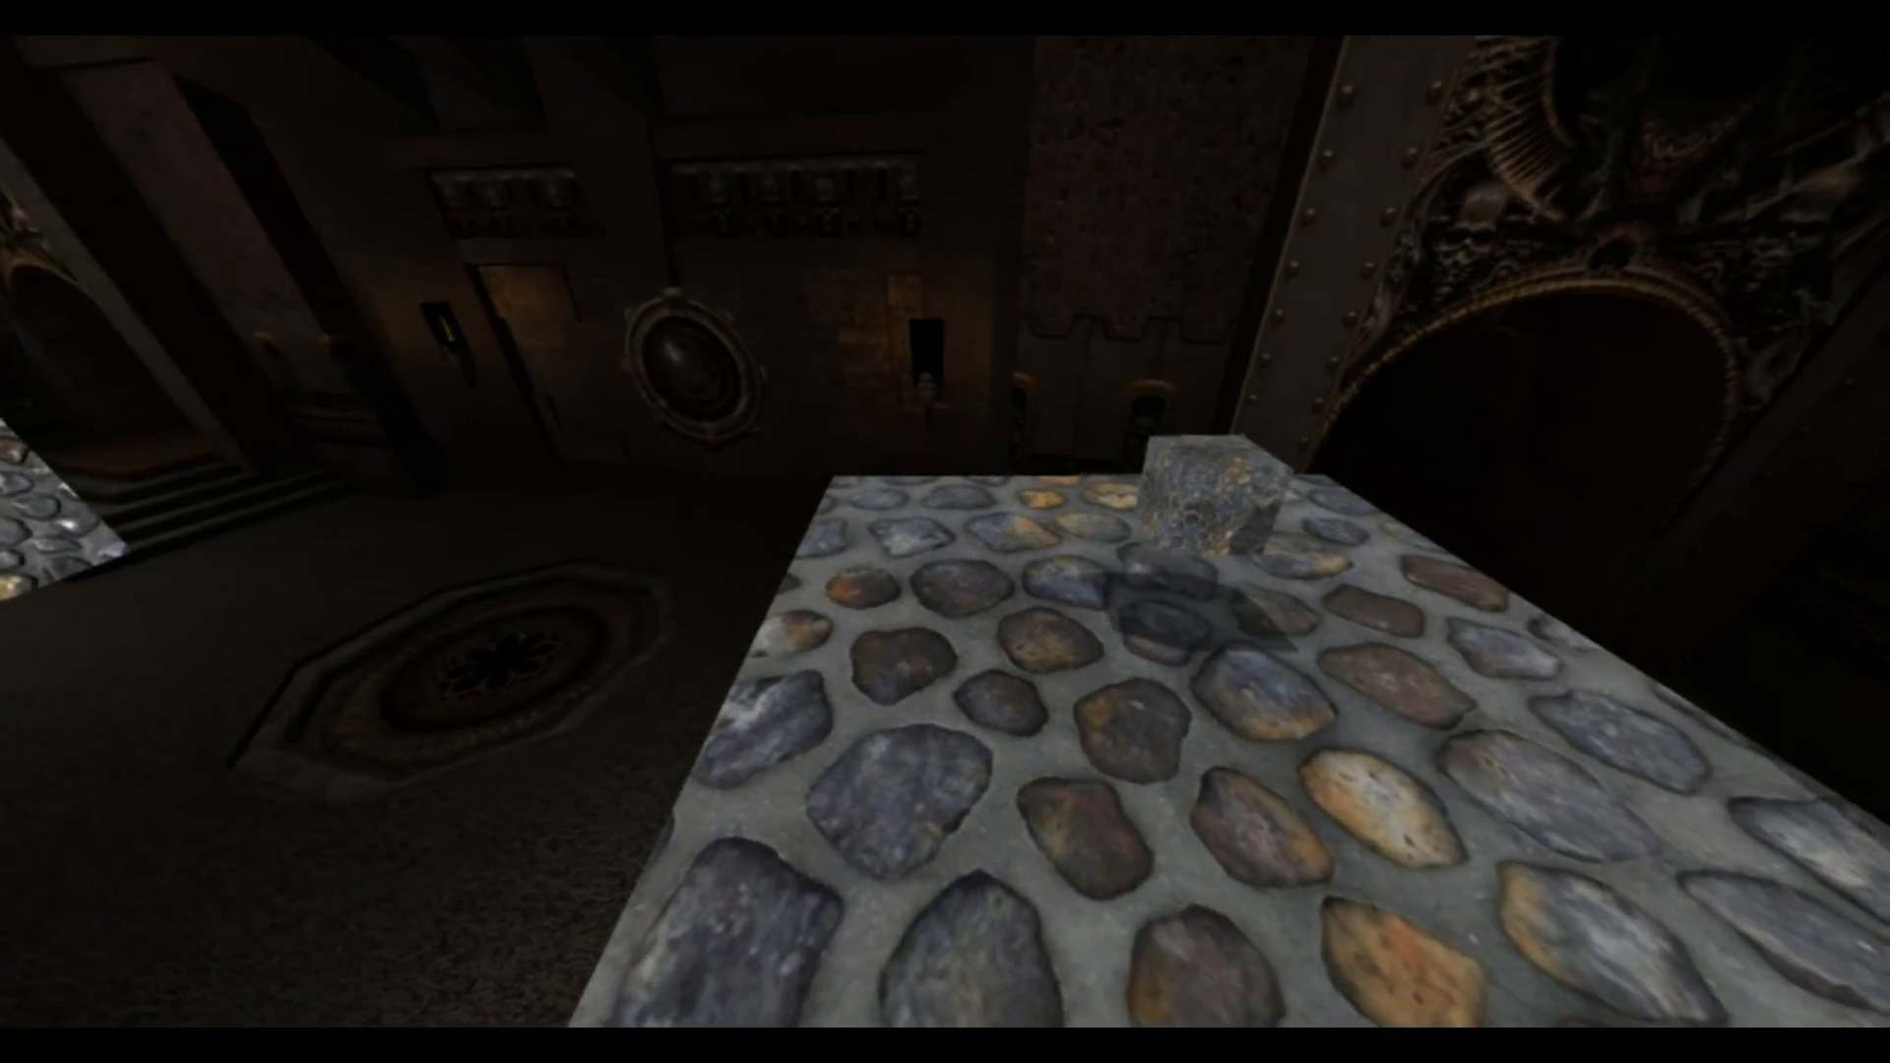